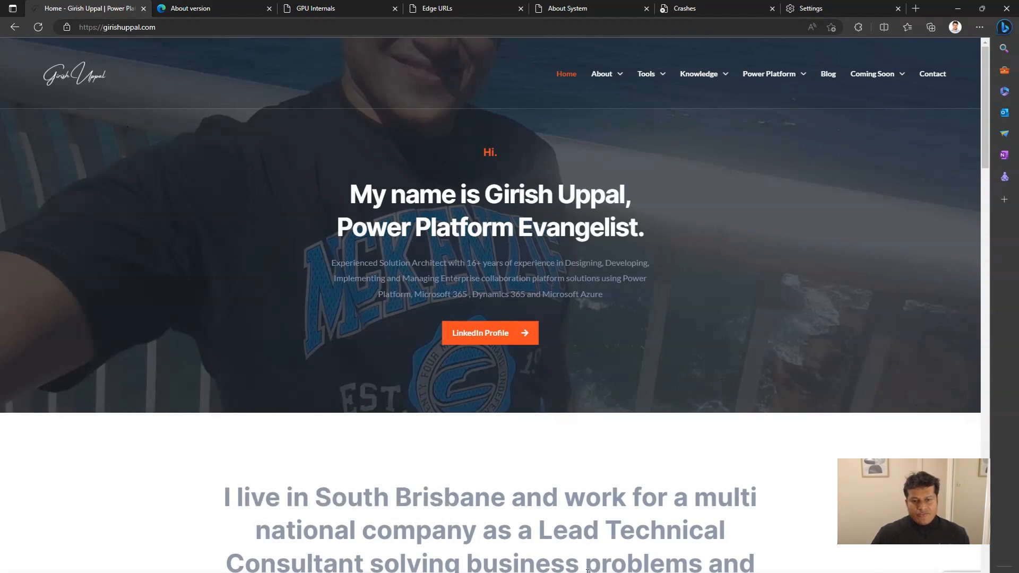
mouse_move(129, 131)
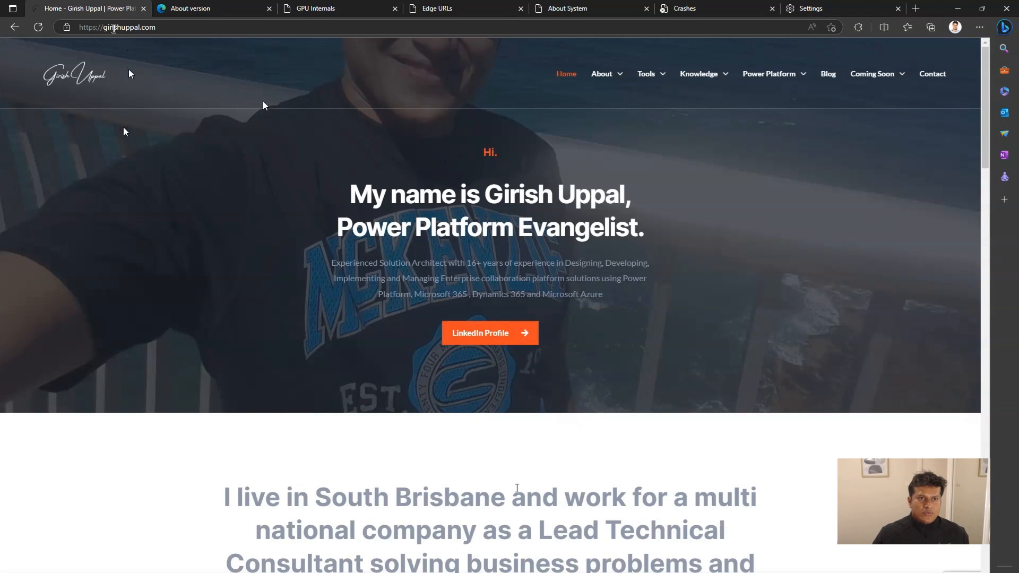
Load edge://flags in the first tab to show the experimental flags page
click(112, 27)
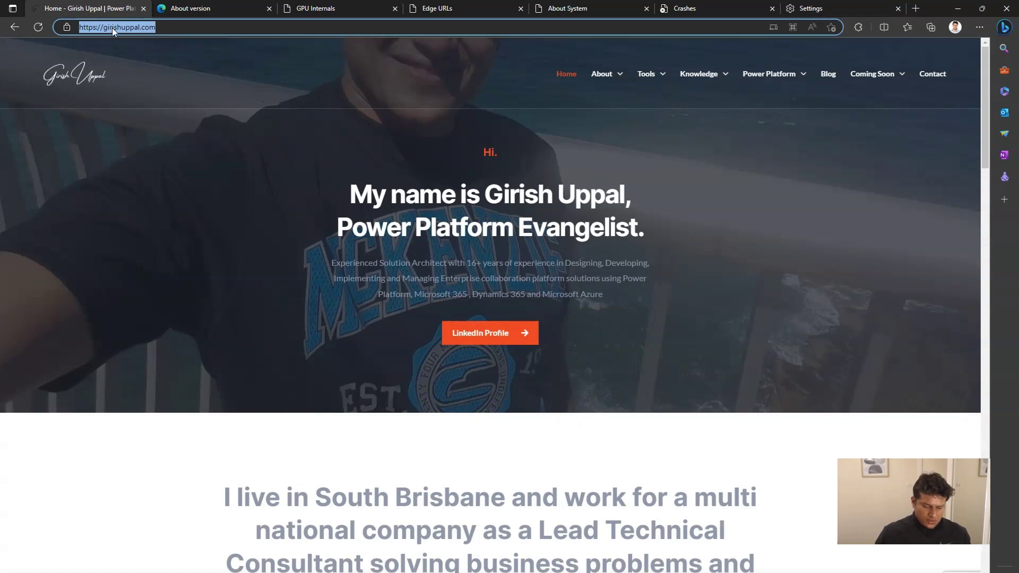
text(edge://version)
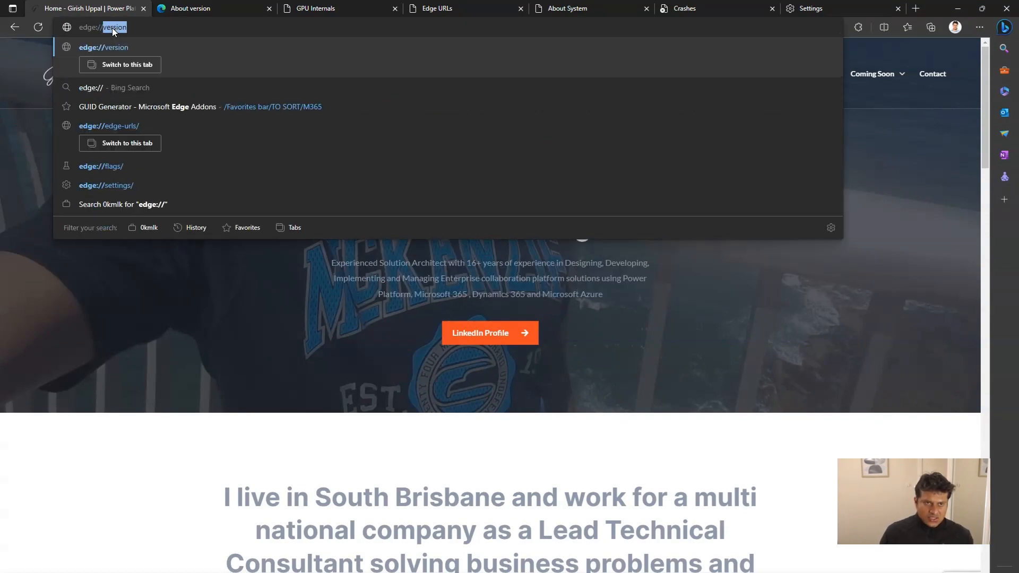
text(edge://flags)
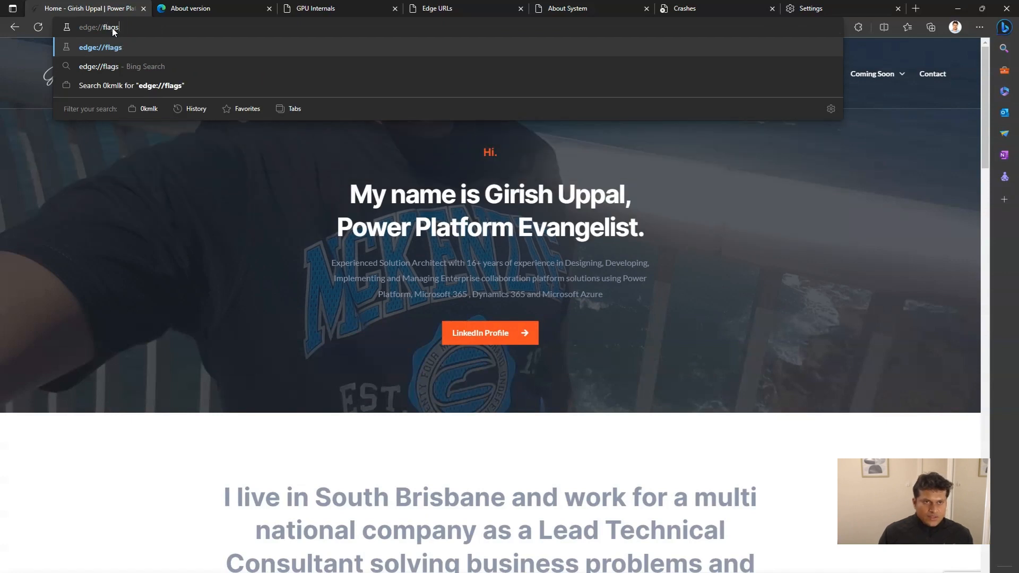
key(Enter)
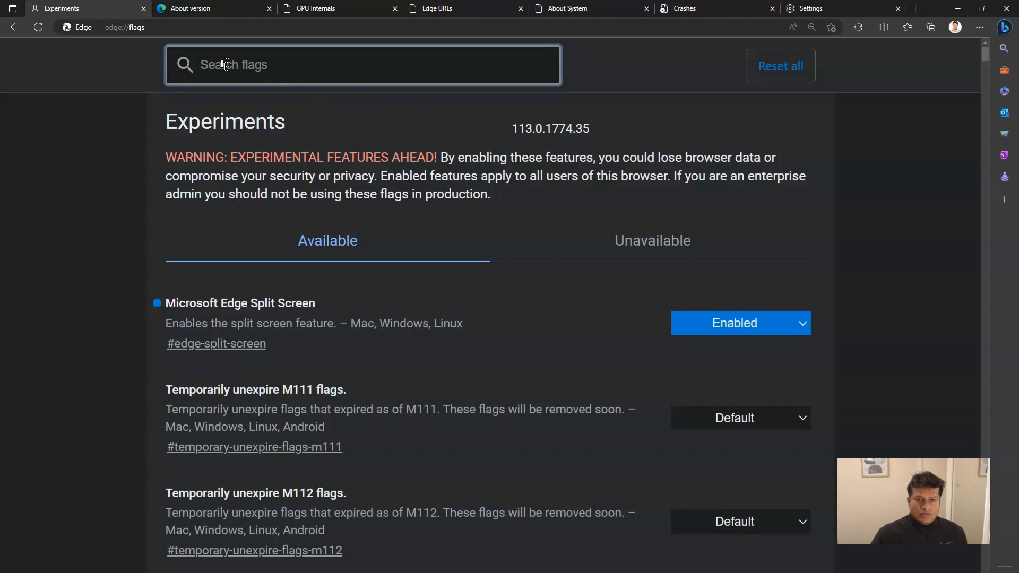
Search flags for 'signa' and select the Enable Digital Signature for PDF title
text(signature)
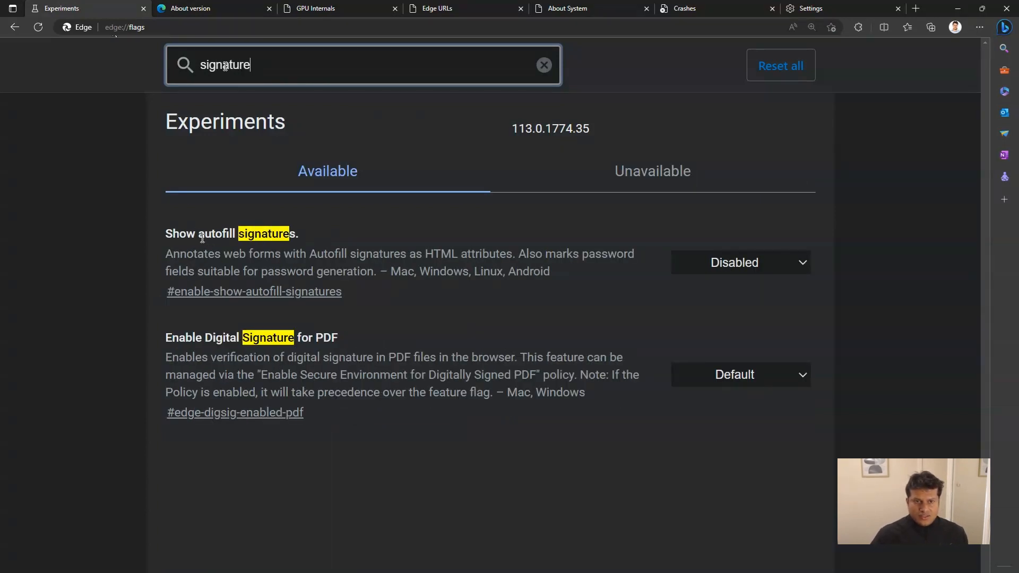
triple_click(229, 233)
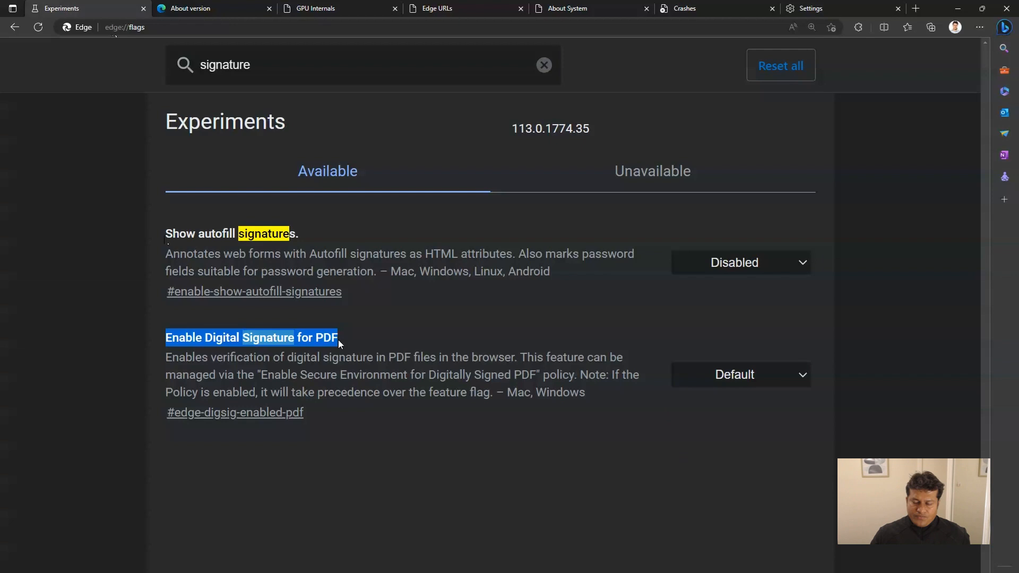
mouse_move(756, 378)
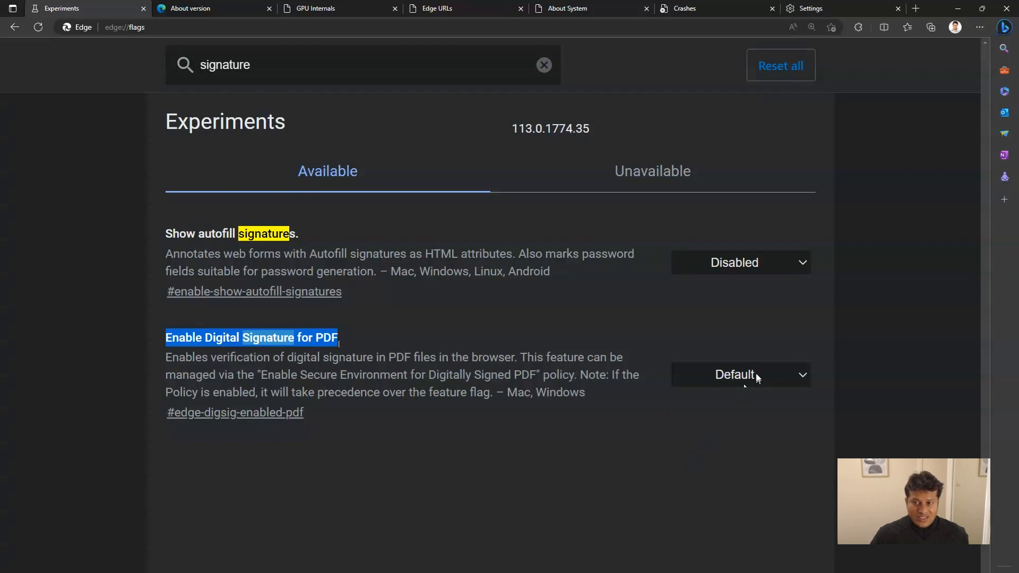
Set the Enable Digital Signature for PDF flag from Default to Enabled
click(740, 375)
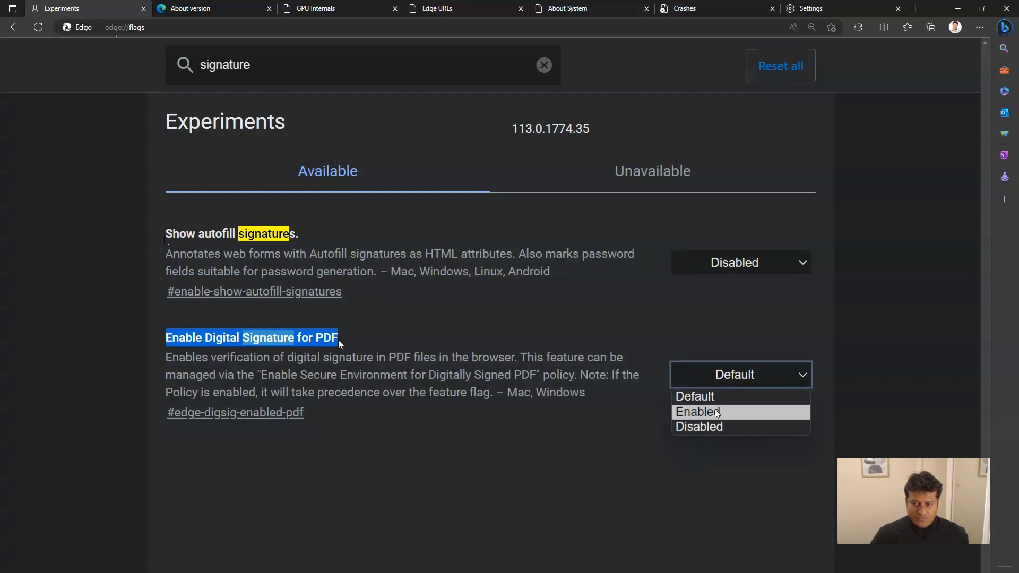
click(698, 412)
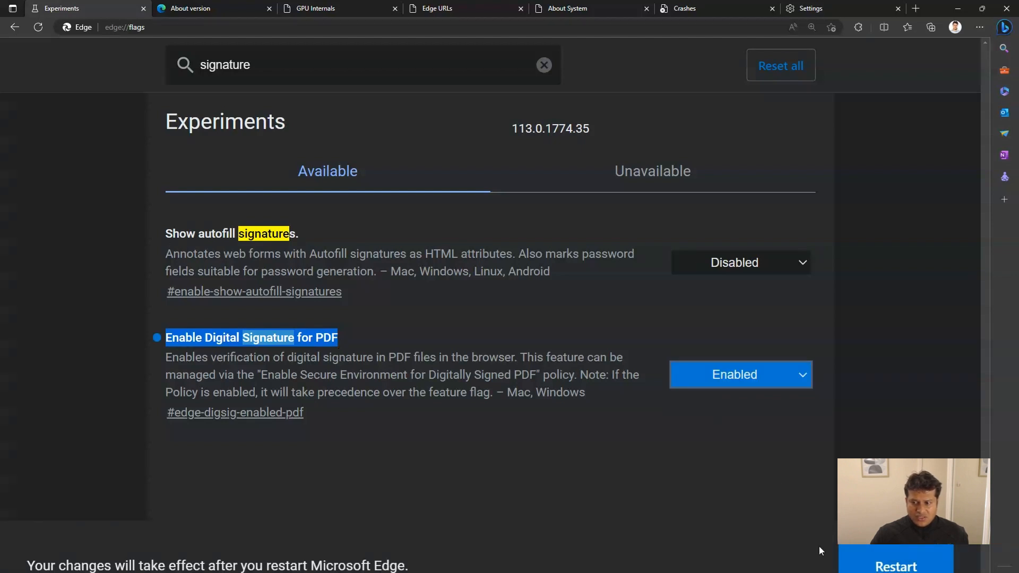
mouse_move(716, 415)
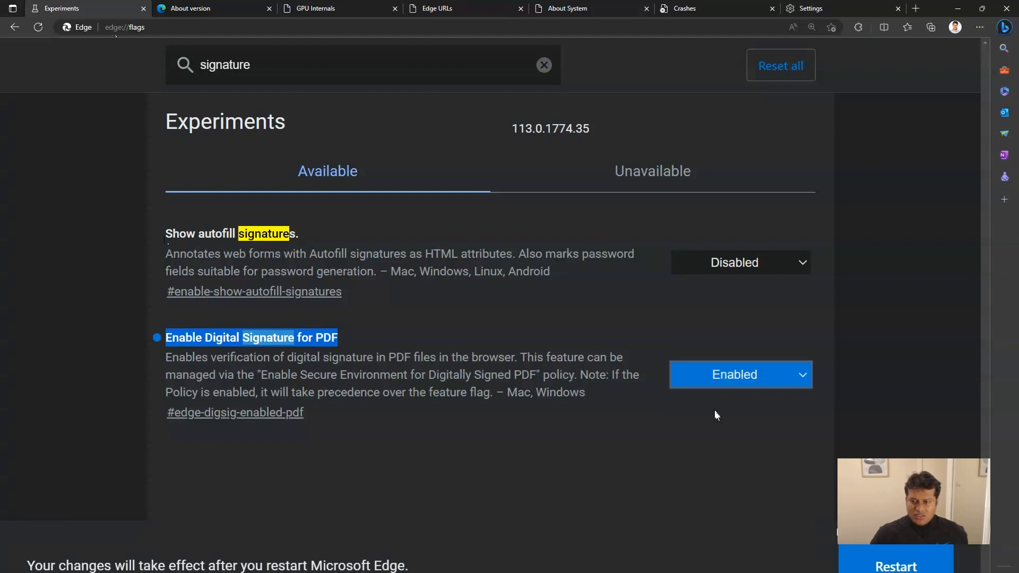
mouse_move(418, 458)
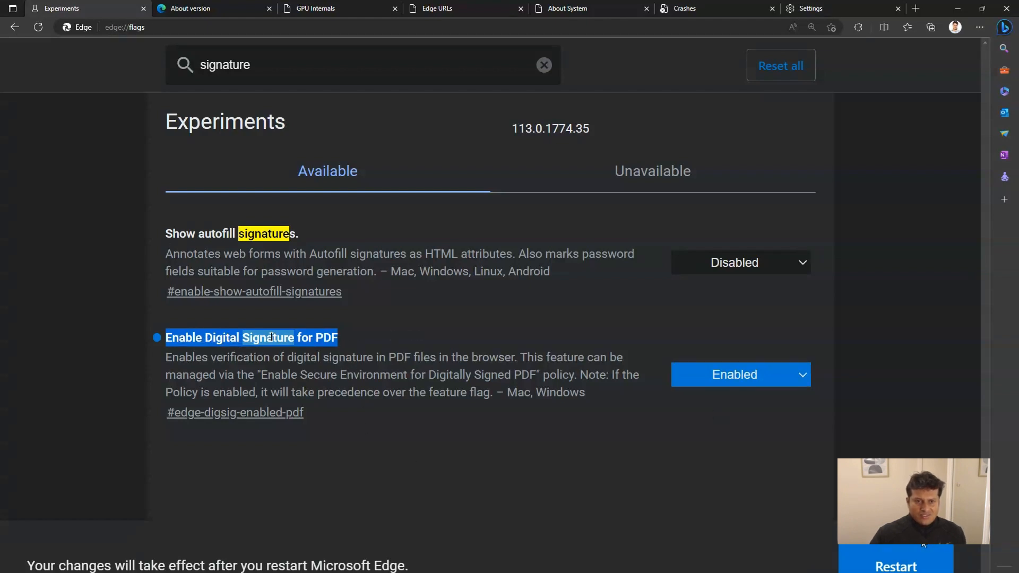
mouse_move(716, 415)
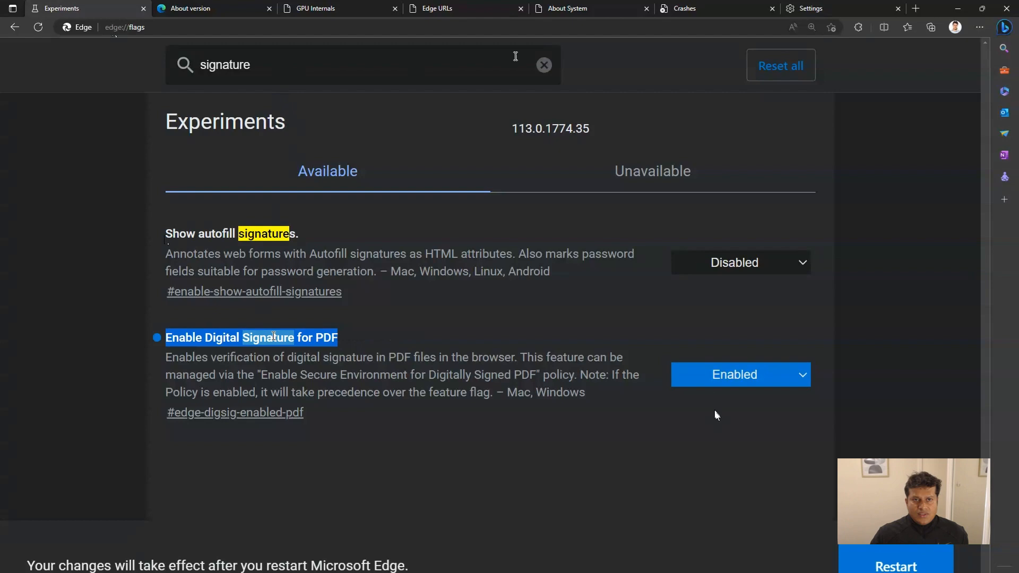
Clear the 'signa' flag search and scroll down through all experiments
click(544, 65)
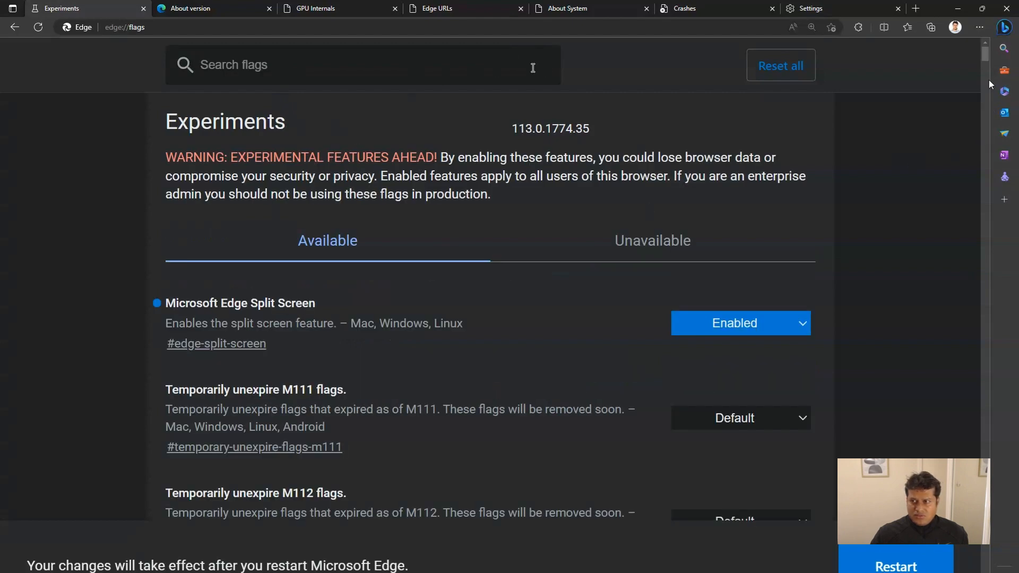
scroll(down, 3)
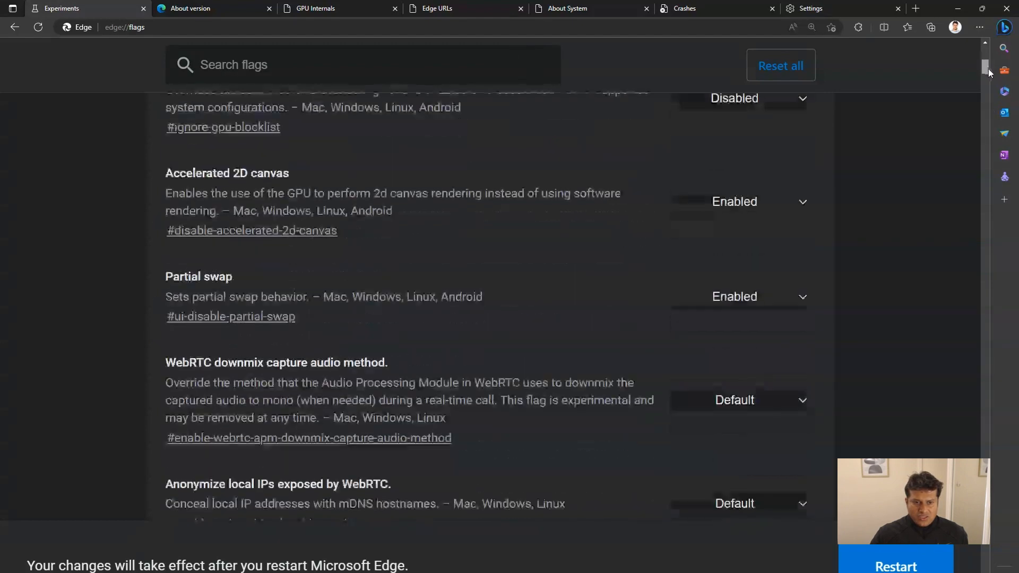
scroll(down, 3)
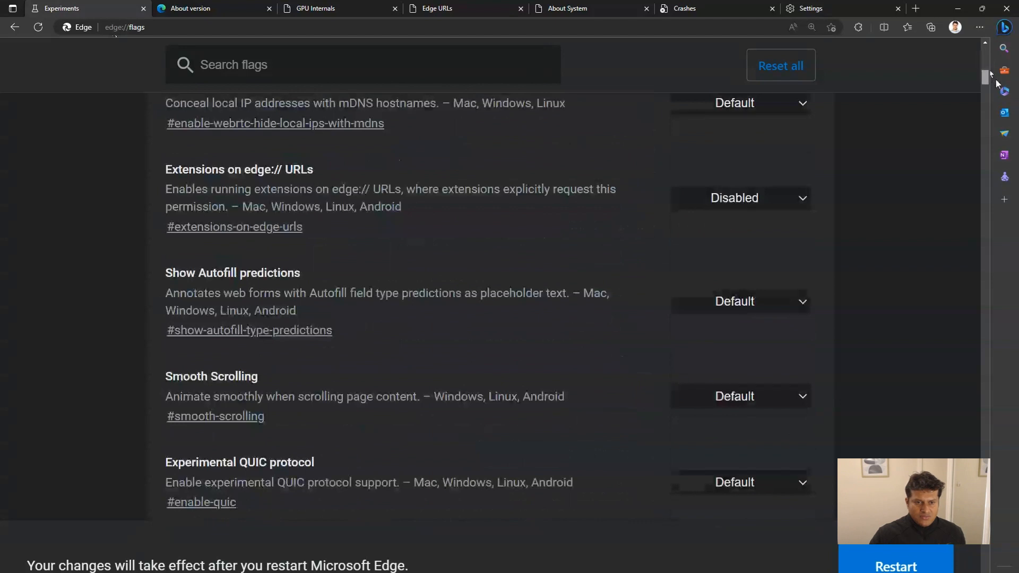
scroll(down, 3)
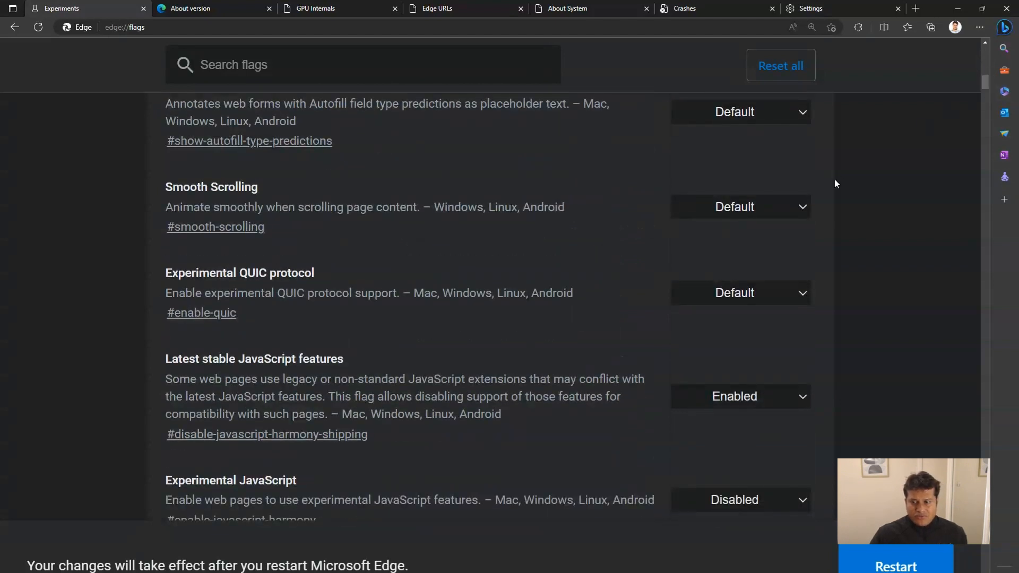
mouse_move(571, 374)
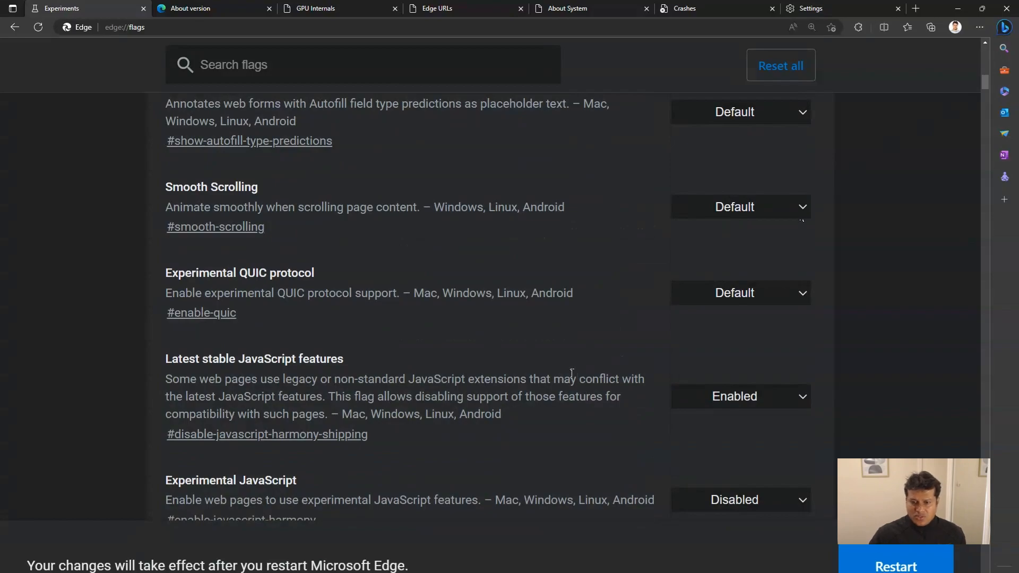